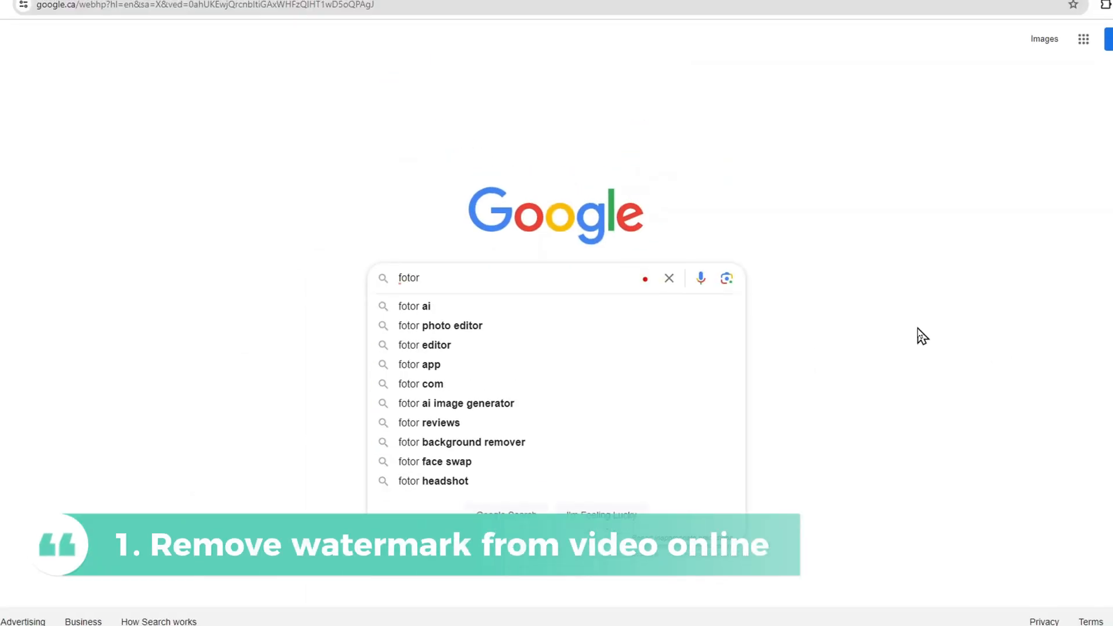
# Search Google for 'fotor remove watermark from video' and open Fotor's Remove Watermark From Video page.
pyautogui.write('remove watermark from video')
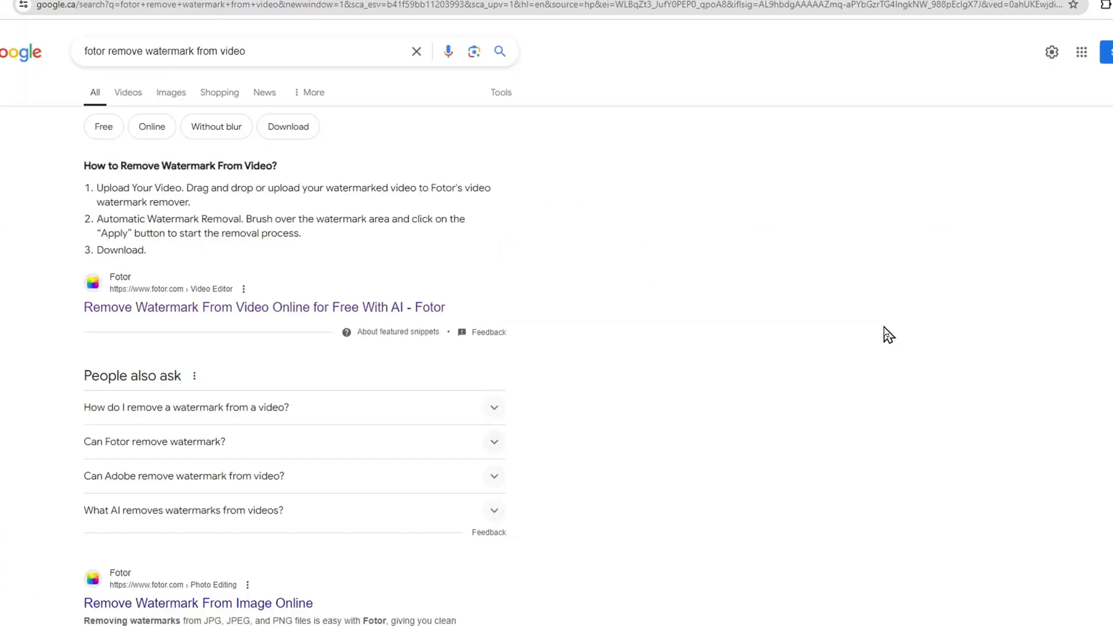
pyautogui.click(265, 306)
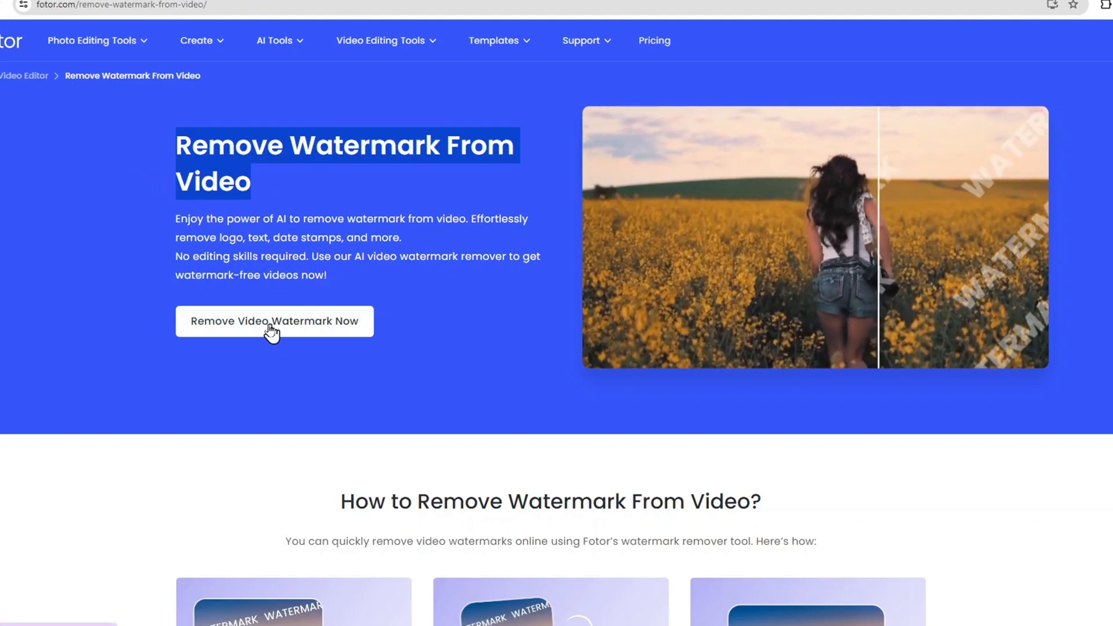
# Open the Video Object Remover and upload video.mp4 into it.
pyautogui.click(274, 320)
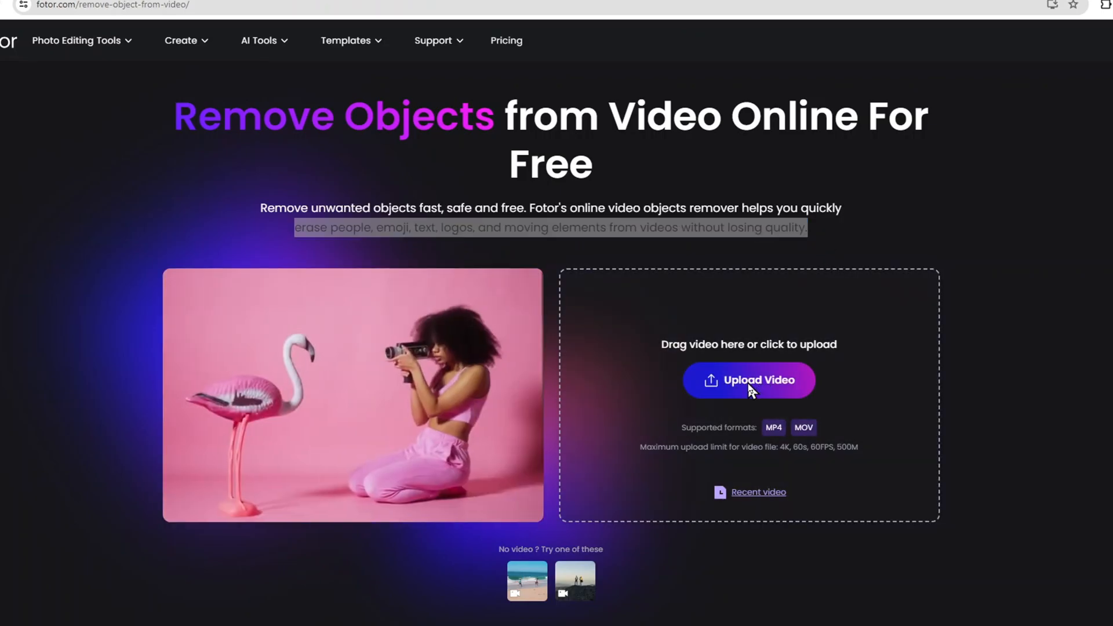
pyautogui.click(747, 380)
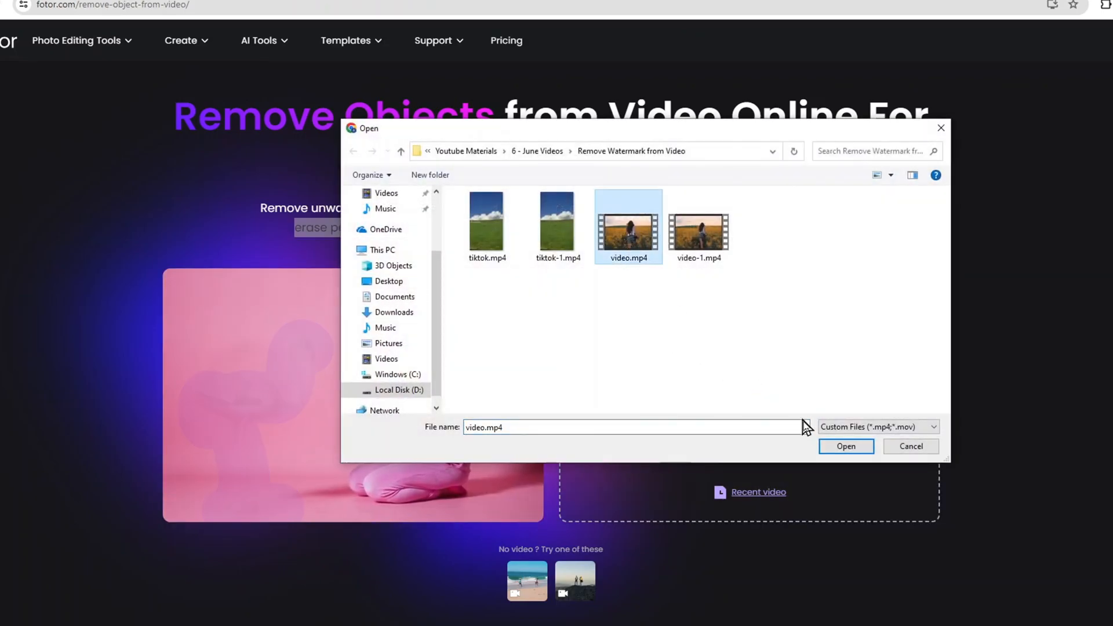
pyautogui.click(844, 446)
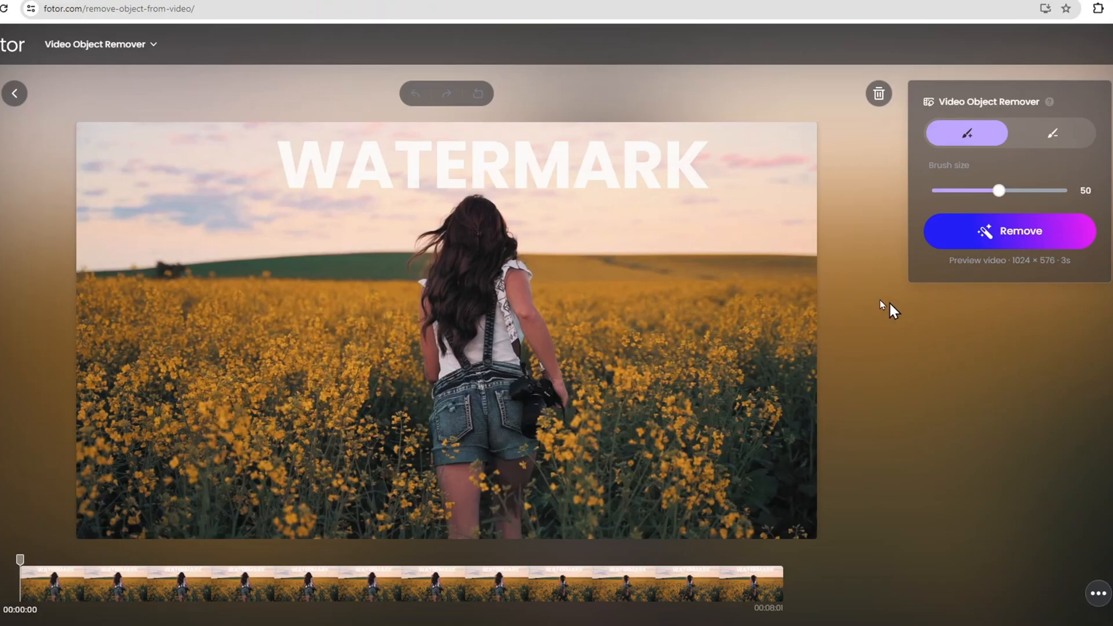
# Enlarge the brush to 86, mask the WATERMARK text across the sky, and remove it.
pyautogui.click(408, 204)
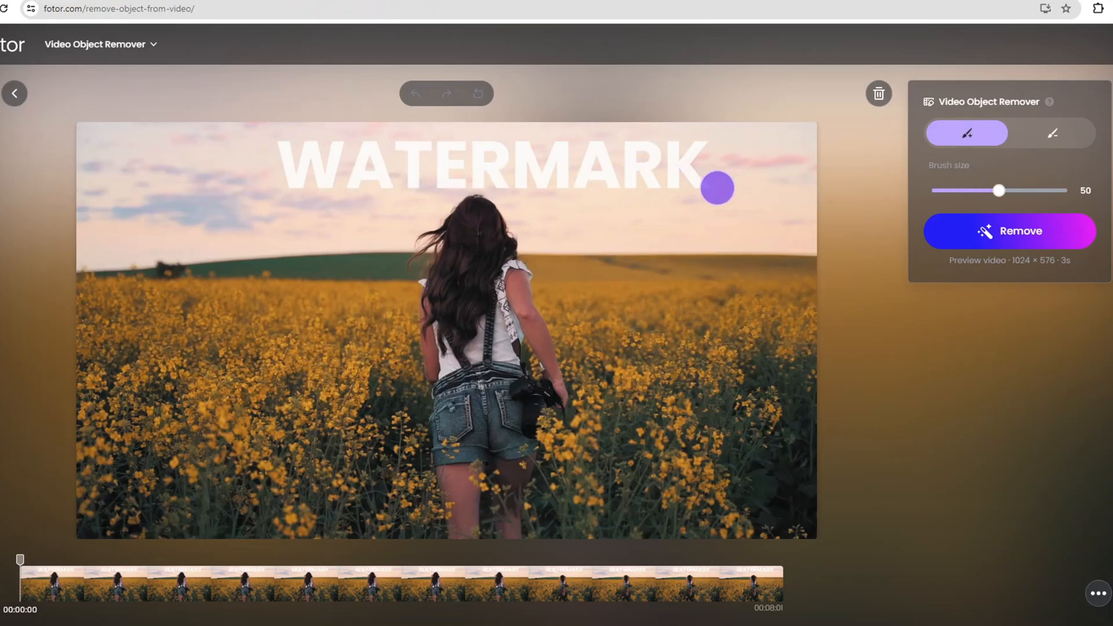
pyautogui.moveTo(1000, 190)
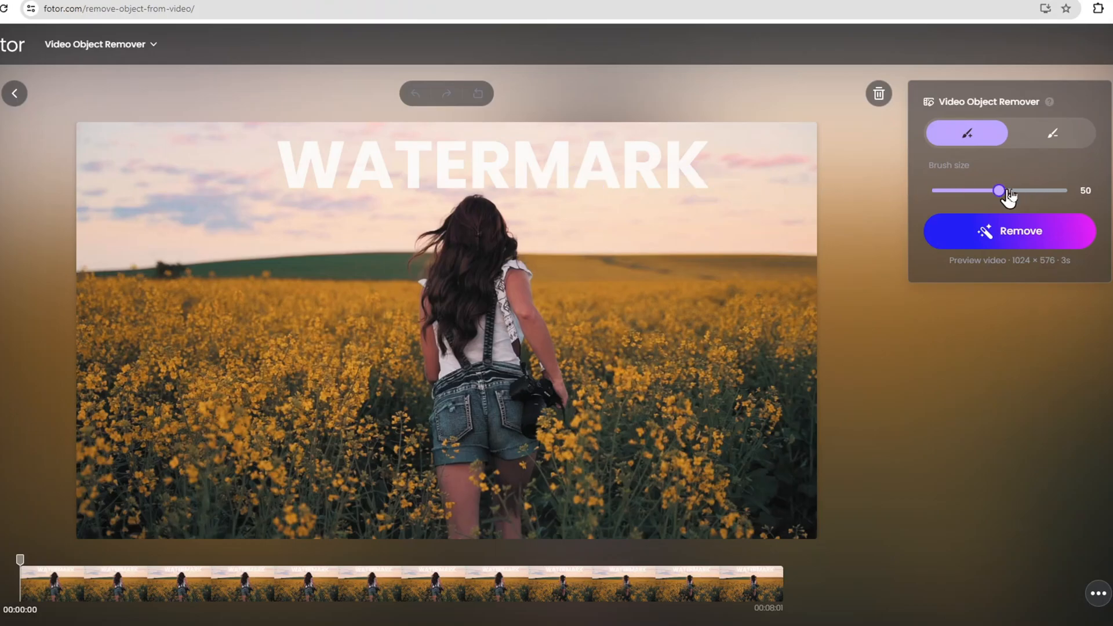
pyautogui.moveTo(1000, 190); pyautogui.dragTo(1048, 190)
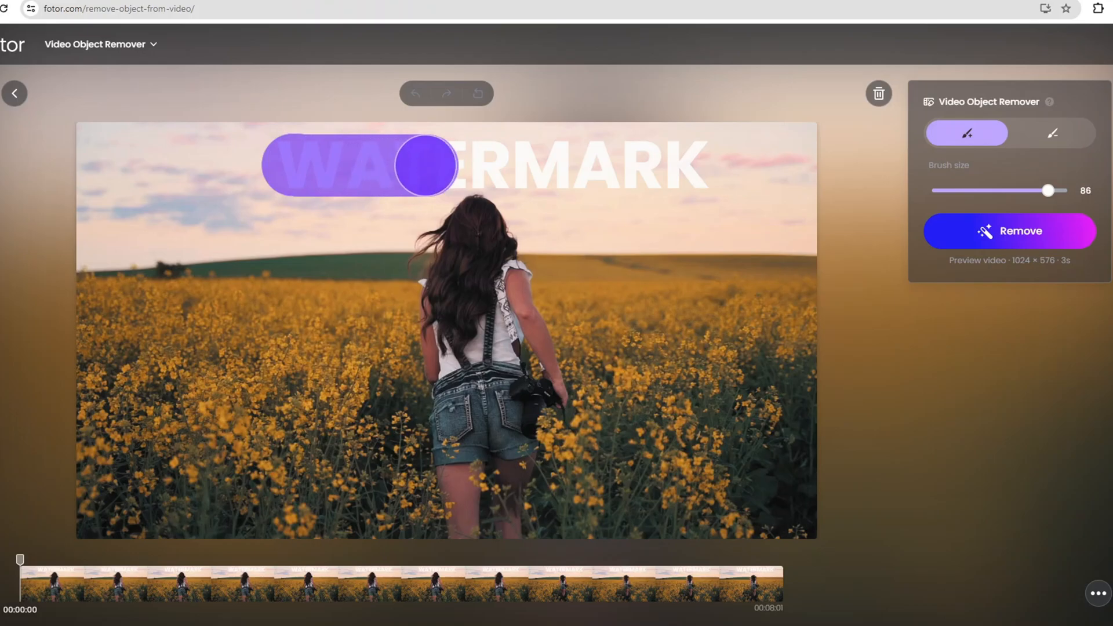
pyautogui.moveTo(401, 164); pyautogui.dragTo(692, 165)
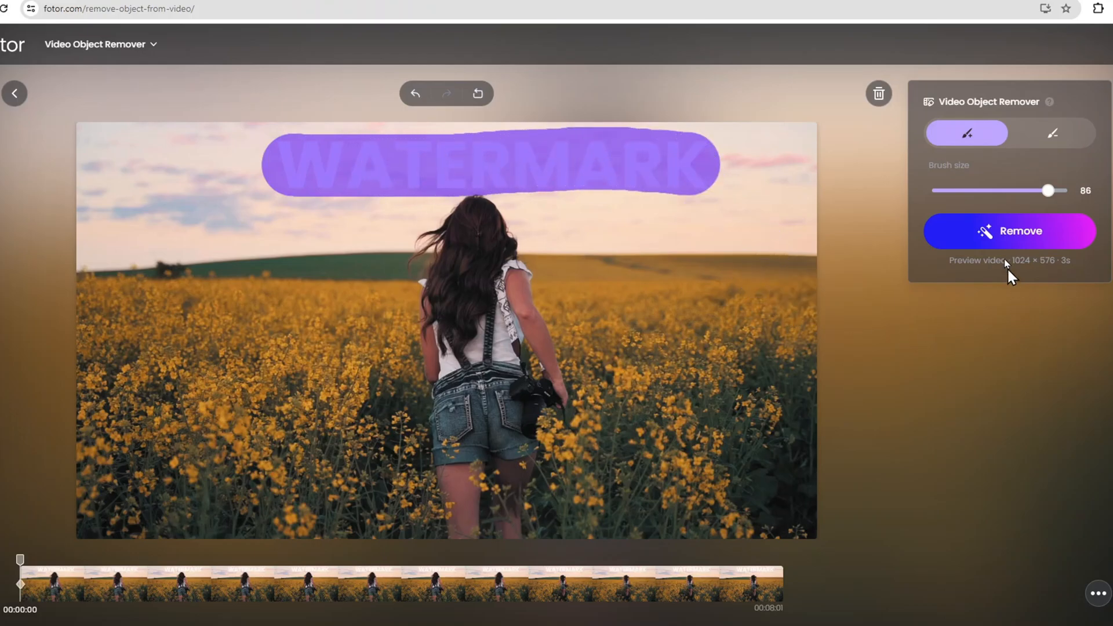
pyautogui.click(1007, 231)
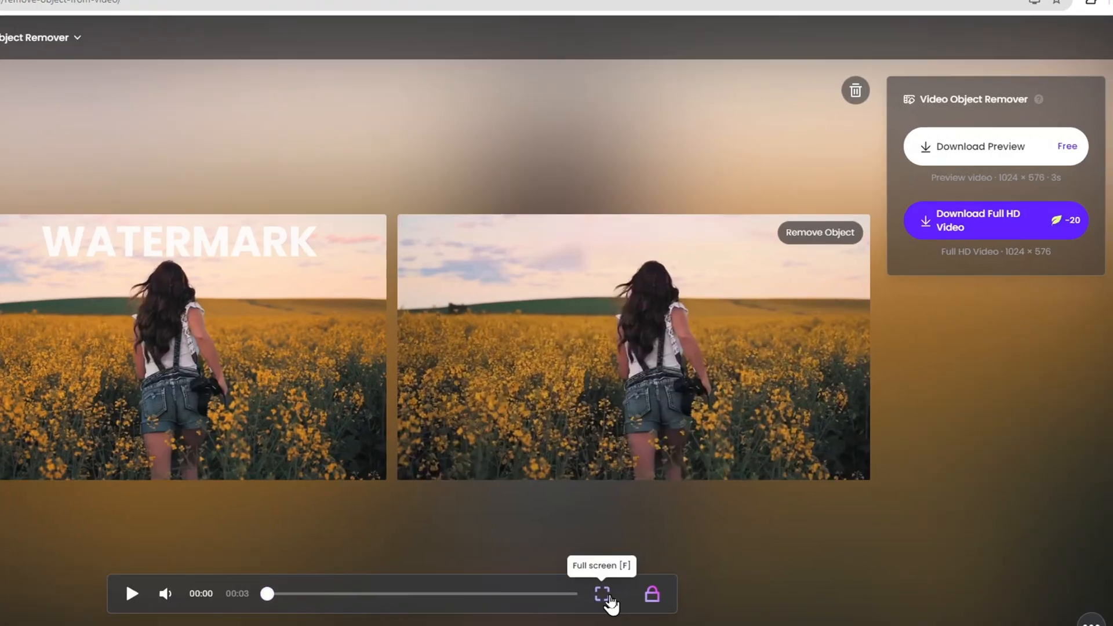
# Review the original versus watermark-free preview and return to the upload page.
pyautogui.click(601, 594)
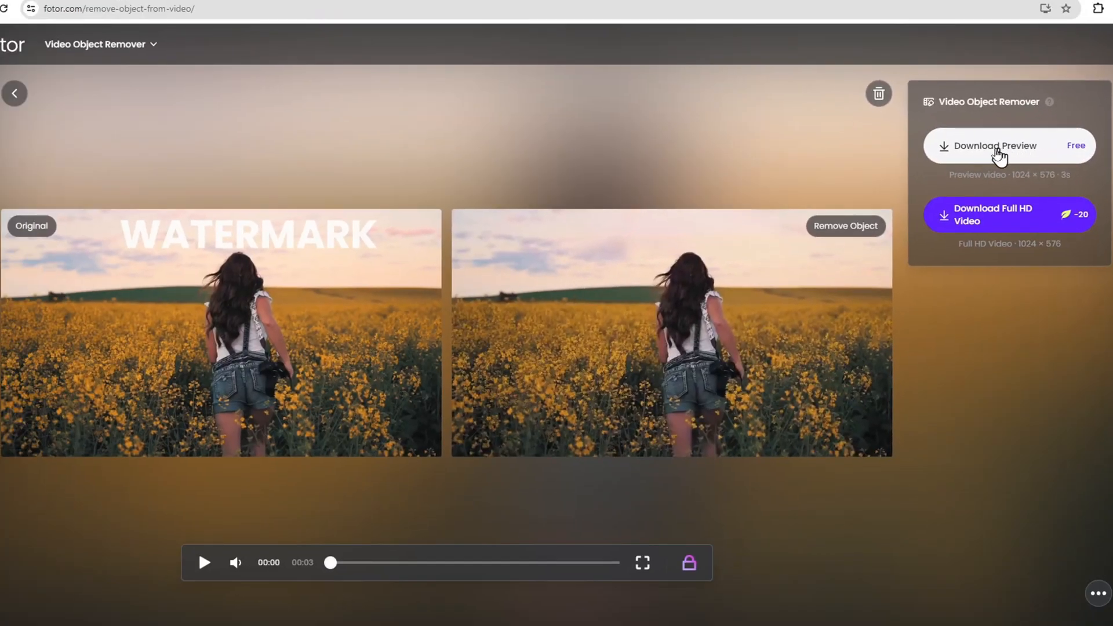
pyautogui.moveTo(1083, 196)
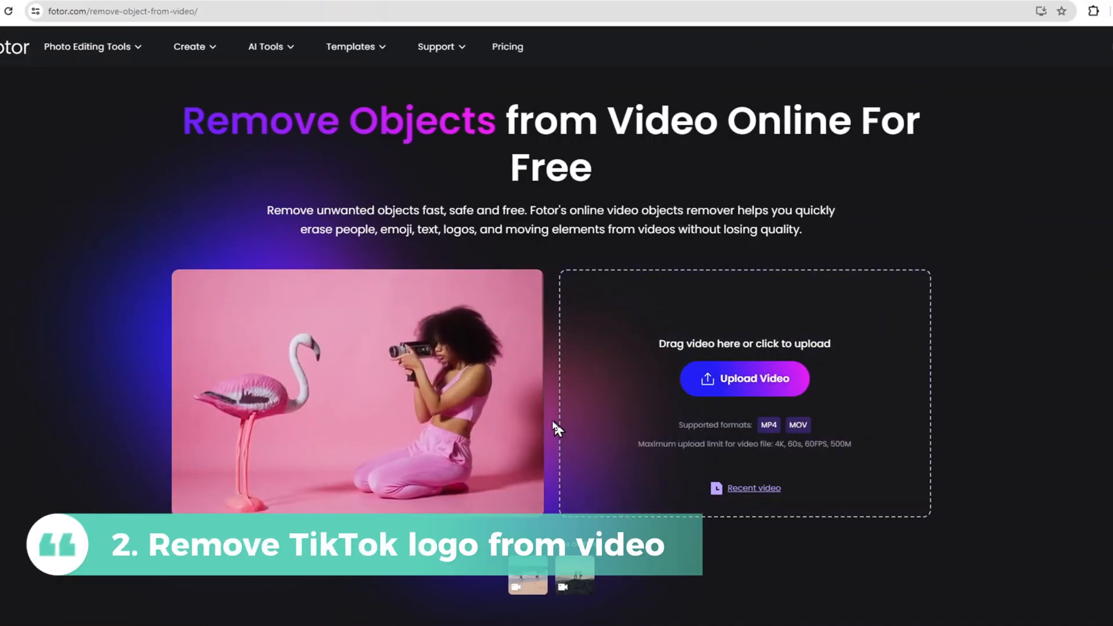
# Upload tiktok.mp4 into the Video Object Remover.
pyautogui.click(744, 379)
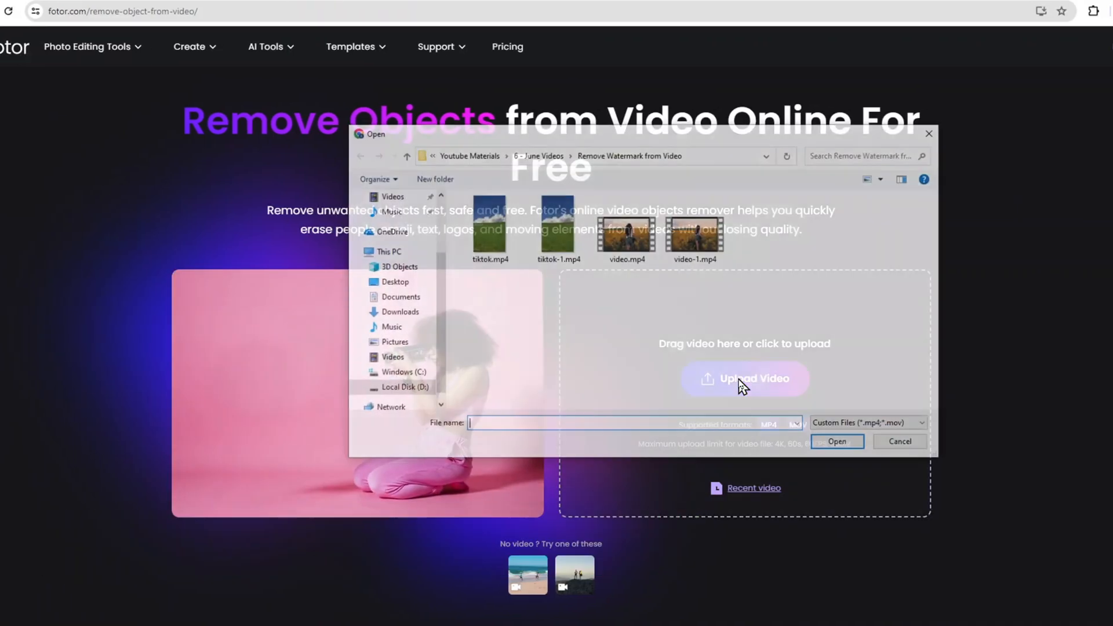
pyautogui.click(488, 227)
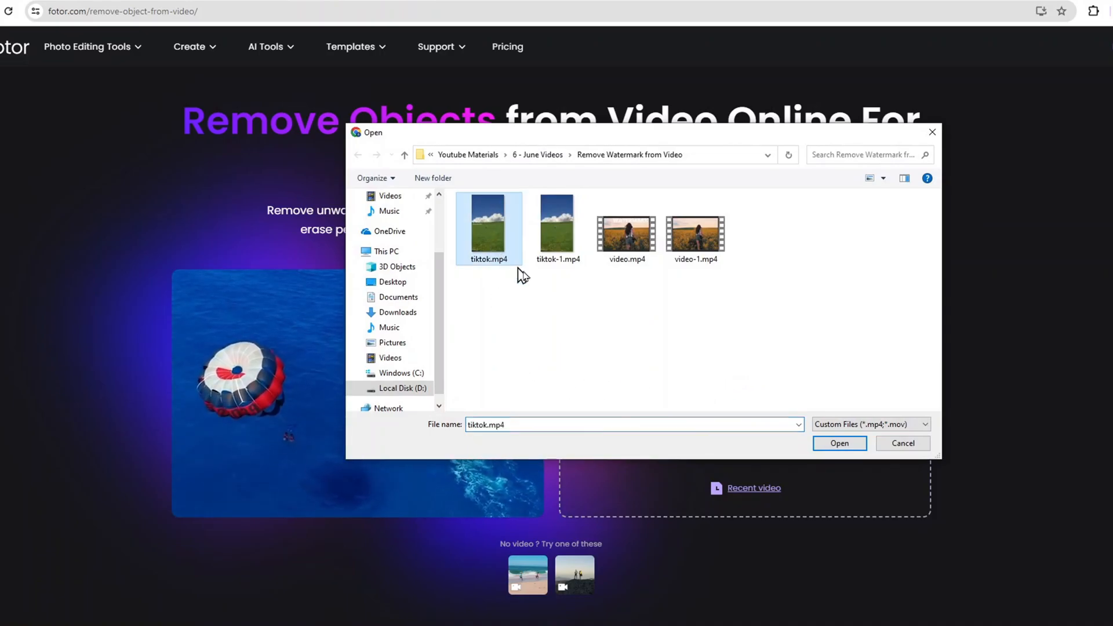
pyautogui.click(838, 443)
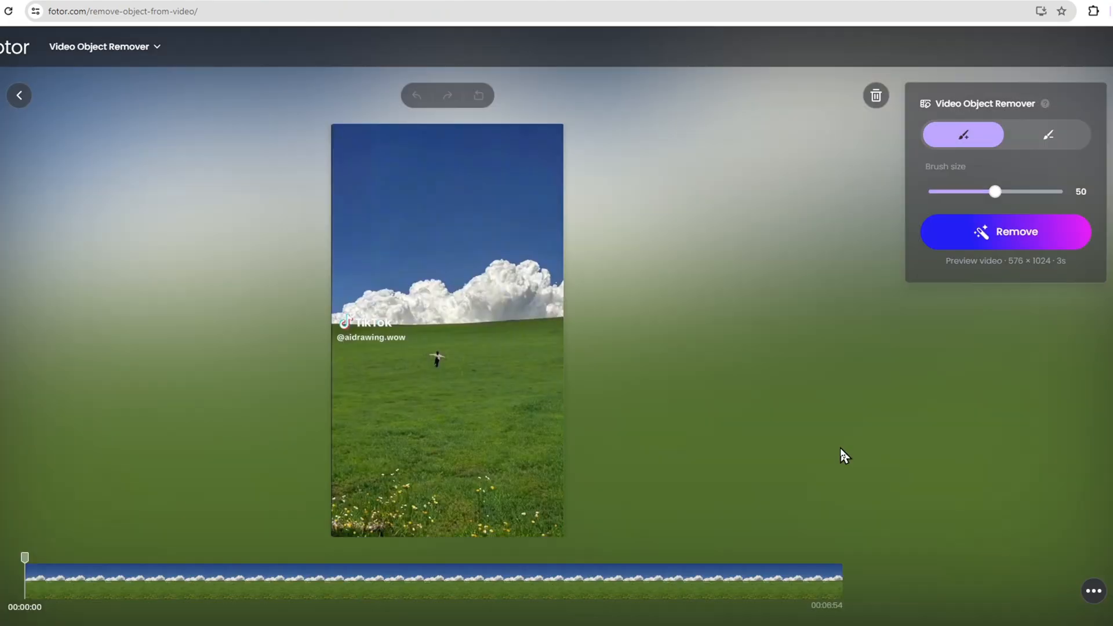
pyautogui.moveTo(921, 219)
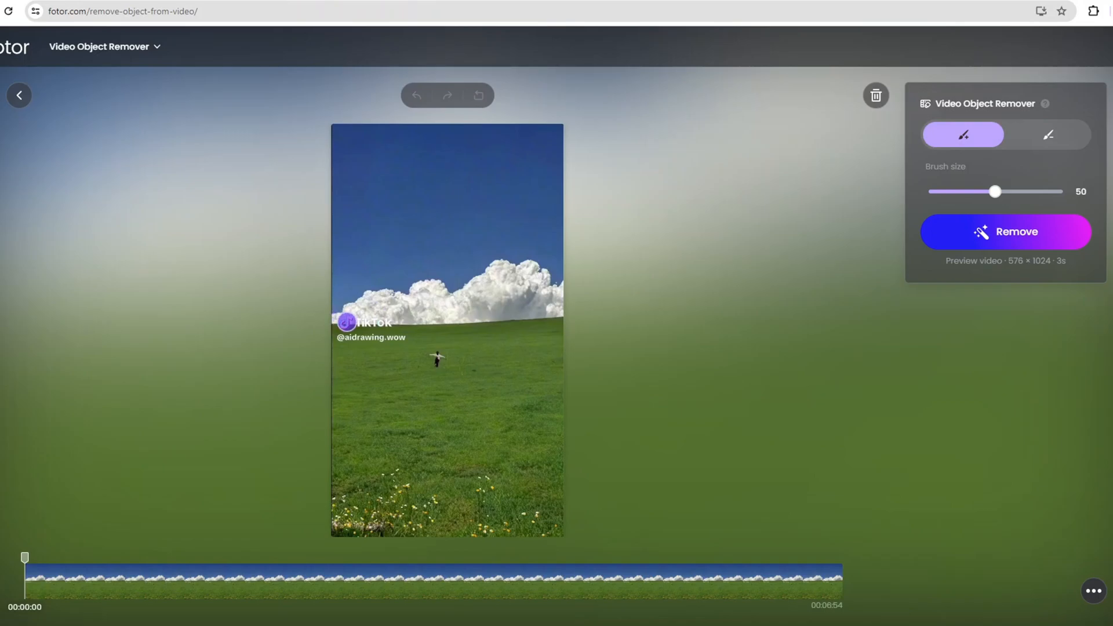
# Brush over the TikTok logo and username, then remove them.
pyautogui.moveTo(348, 322); pyautogui.dragTo(401, 341)
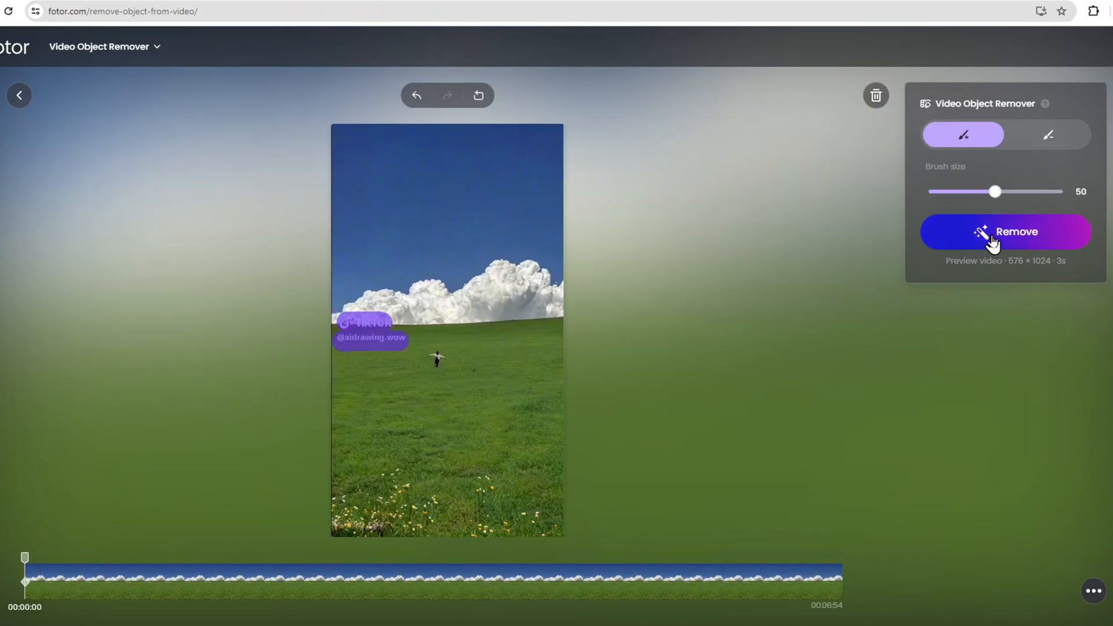
pyautogui.click(1003, 231)
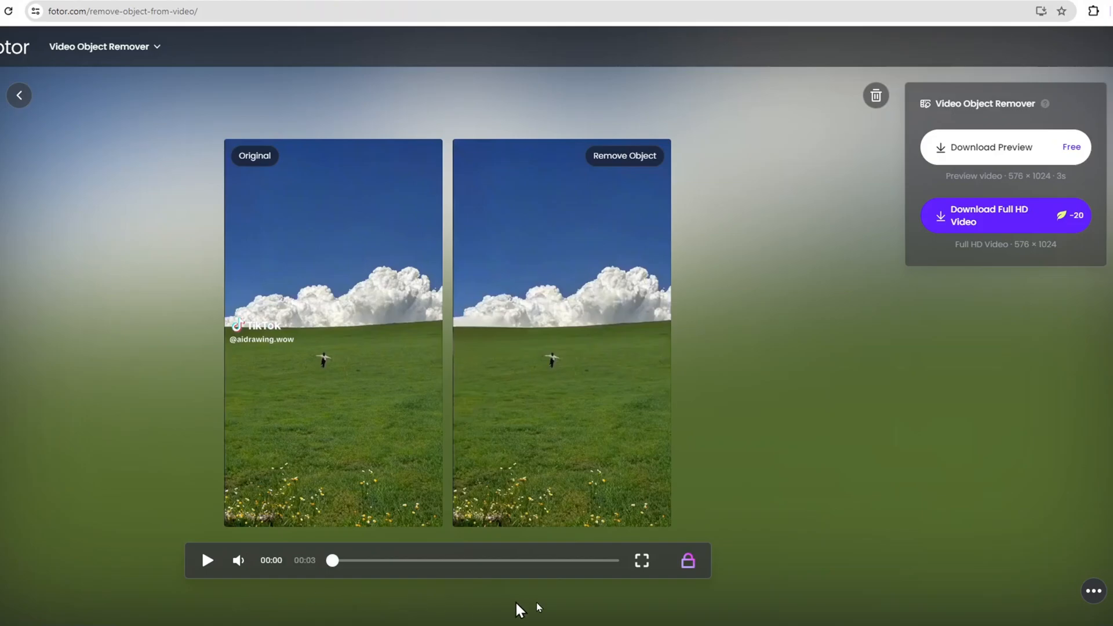
pyautogui.moveTo(616, 600)
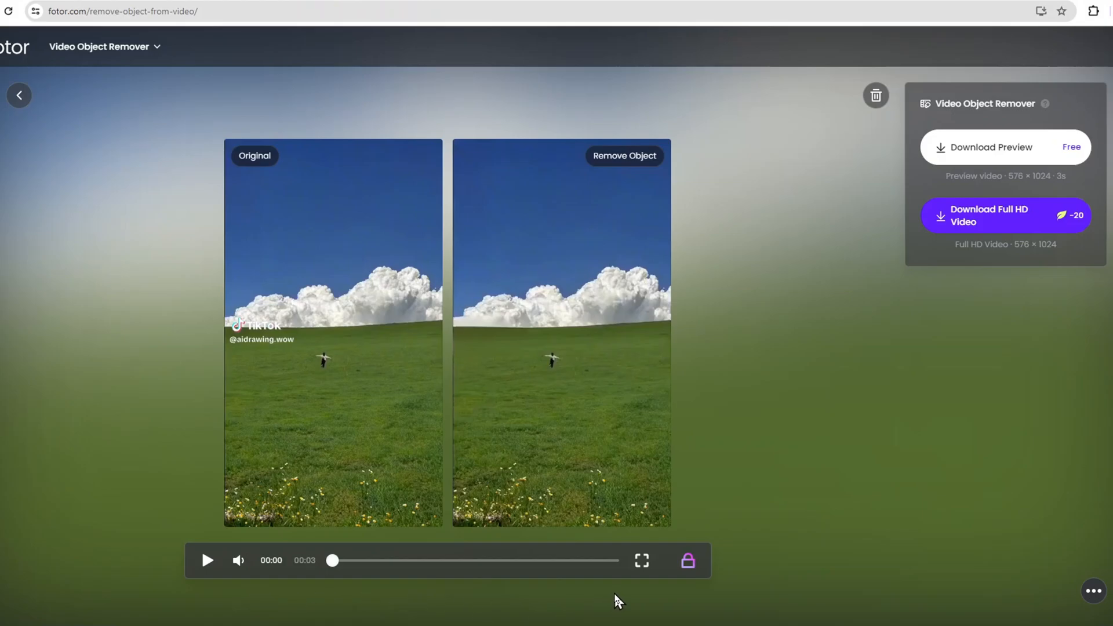
pyautogui.moveTo(1029, 223)
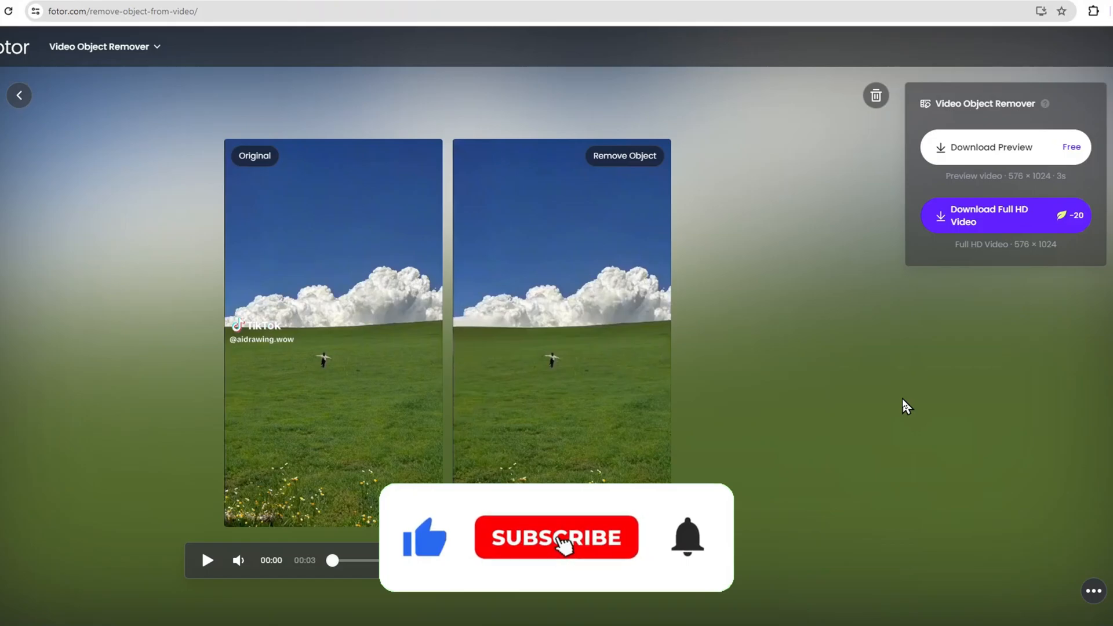
# View the logo-free TikTok clip beside the original once processing finishes.
pyautogui.click(556, 537)
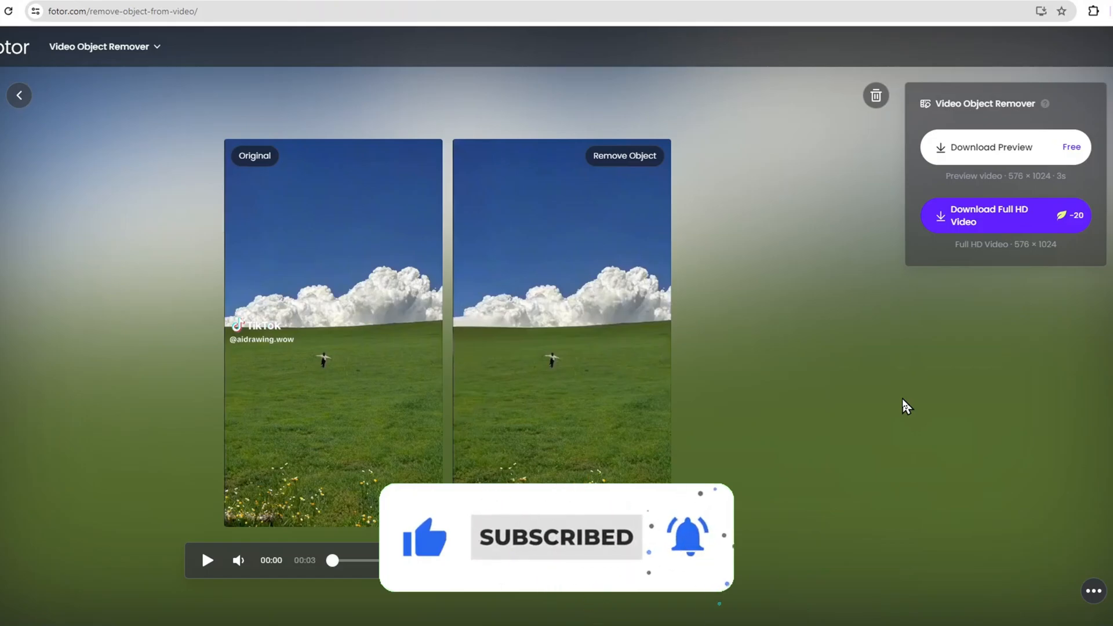